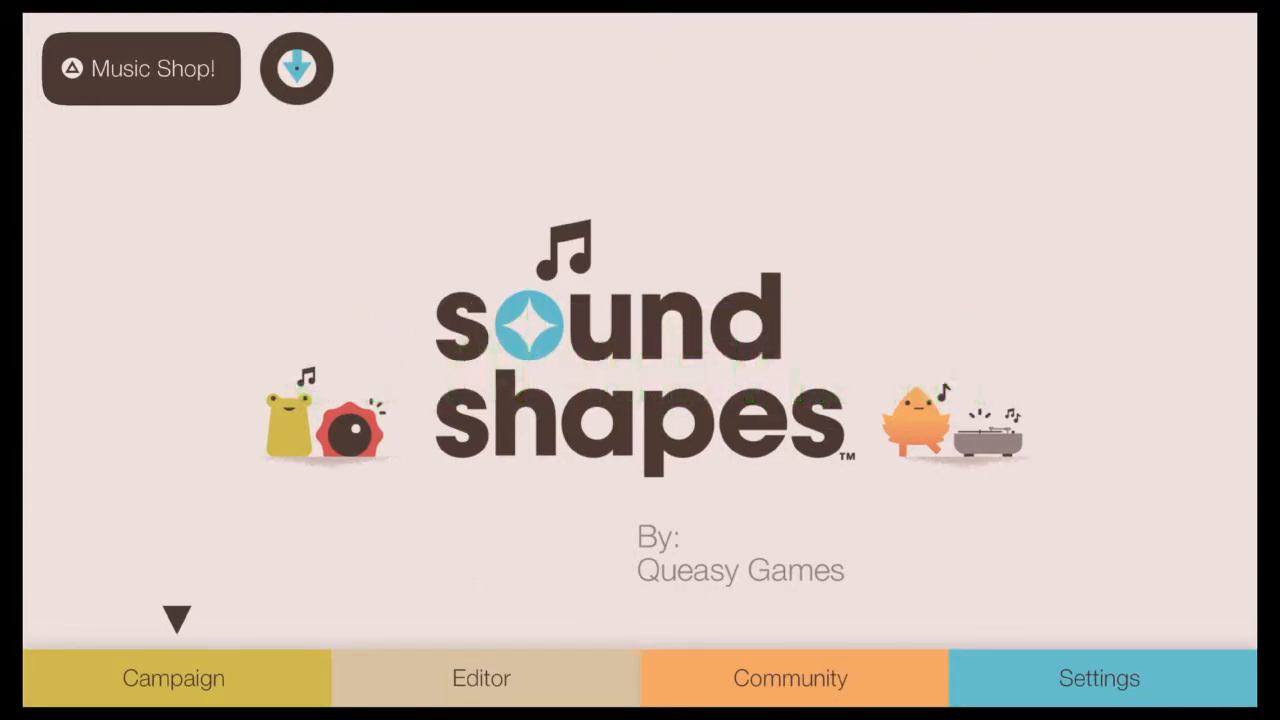
# - Start the Campaign from the title screen's bottom menu bar
pyautogui.click(172, 678)
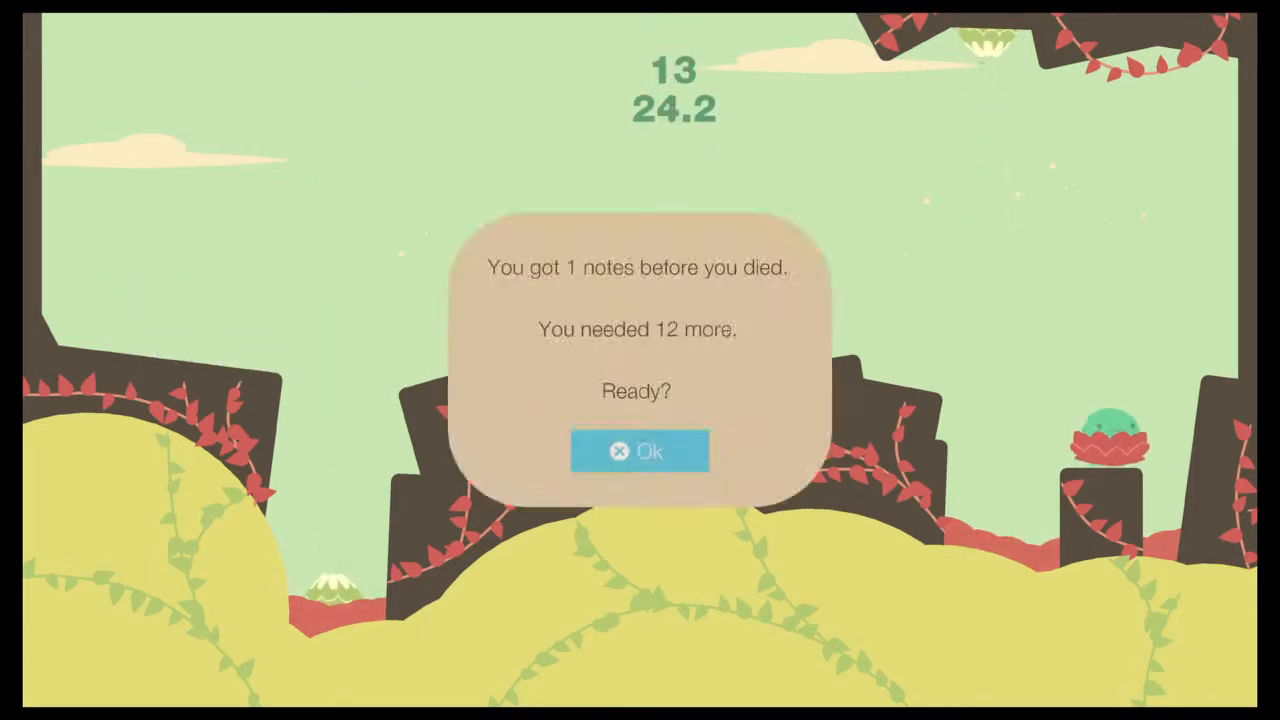
# - Accept the death summaries with Ok to retry and continue the death mode challenges
pyautogui.click(640, 452)
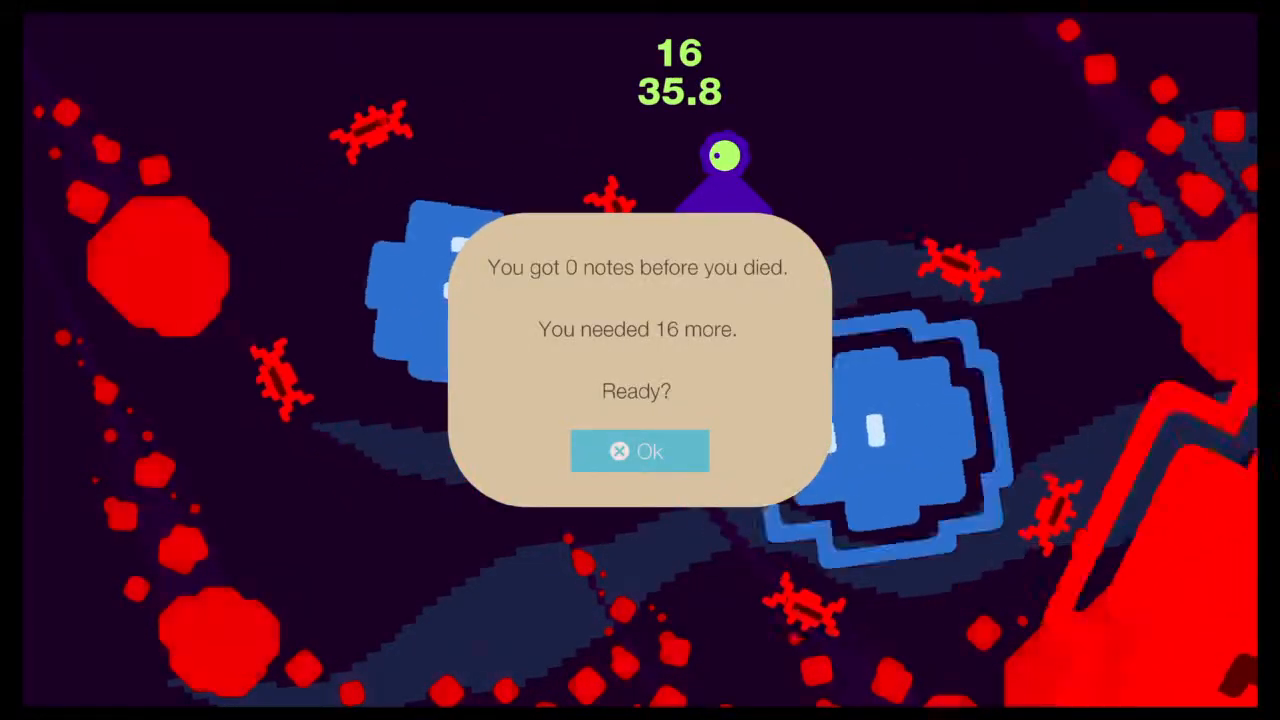
pyautogui.click(640, 452)
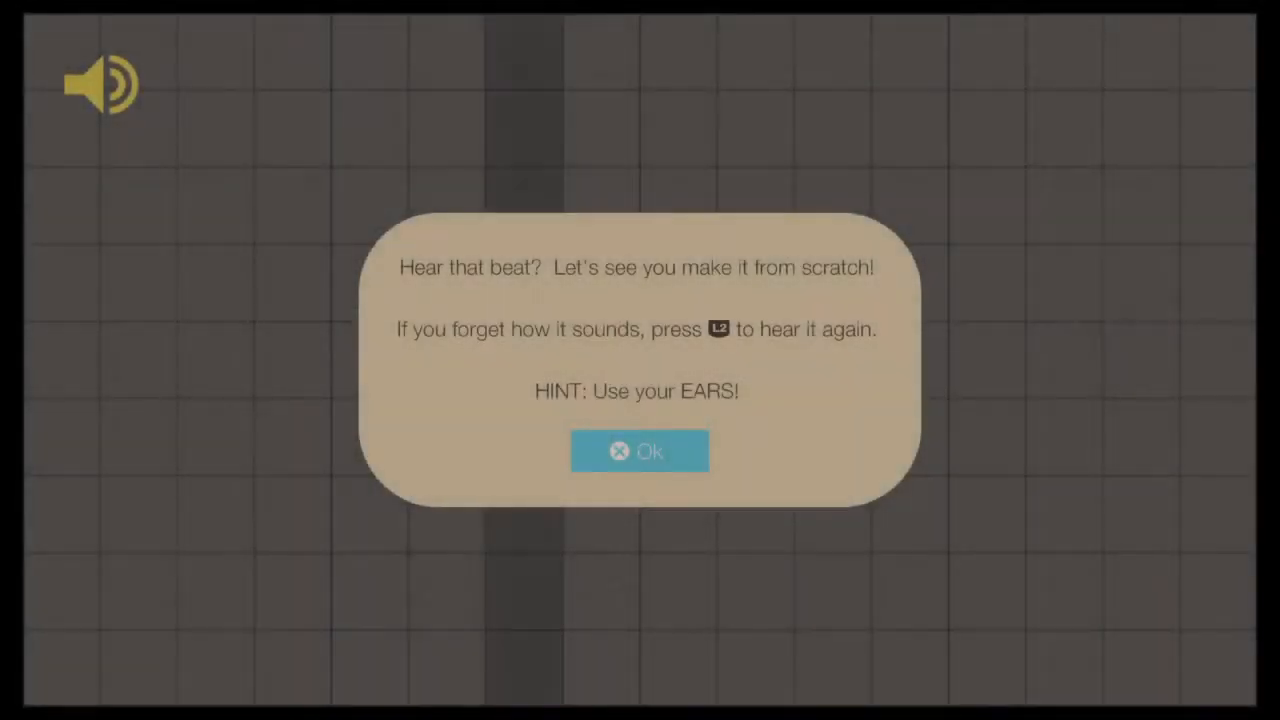
# - Dismiss the hint and place the first note on the beat grid, 1 of 9 correct
pyautogui.click(640, 452)
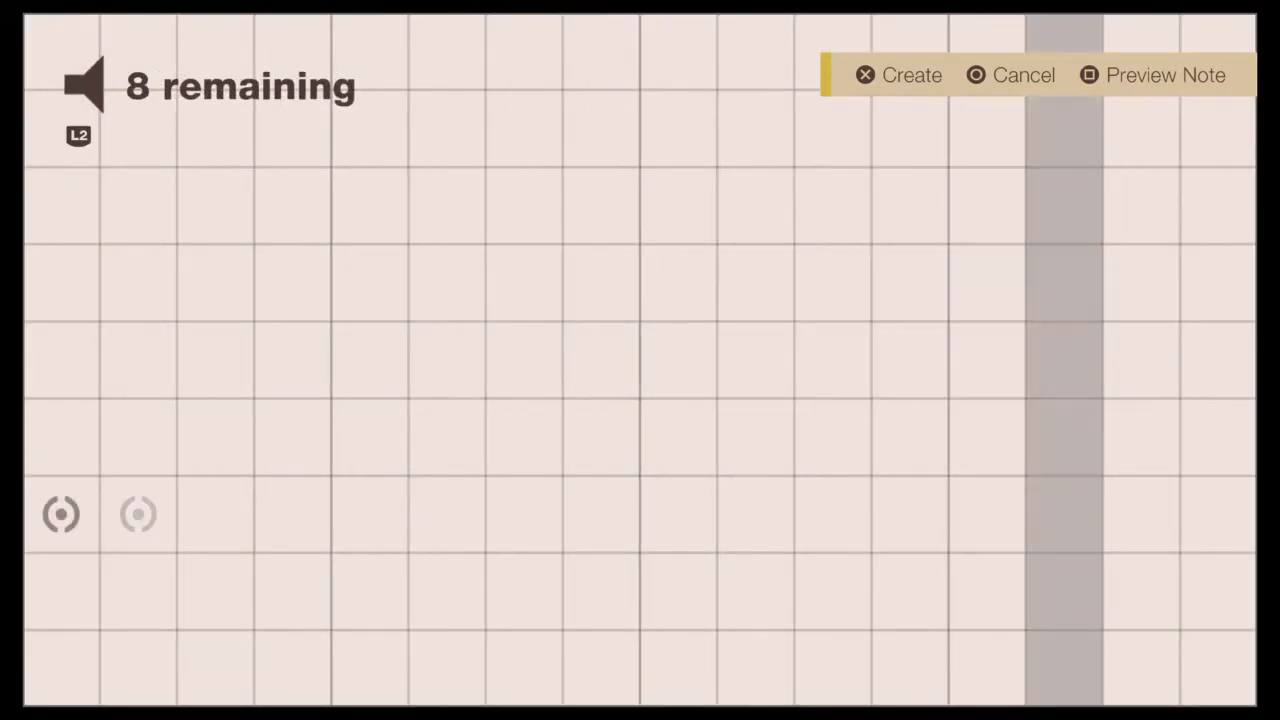
pyautogui.click(60, 512)
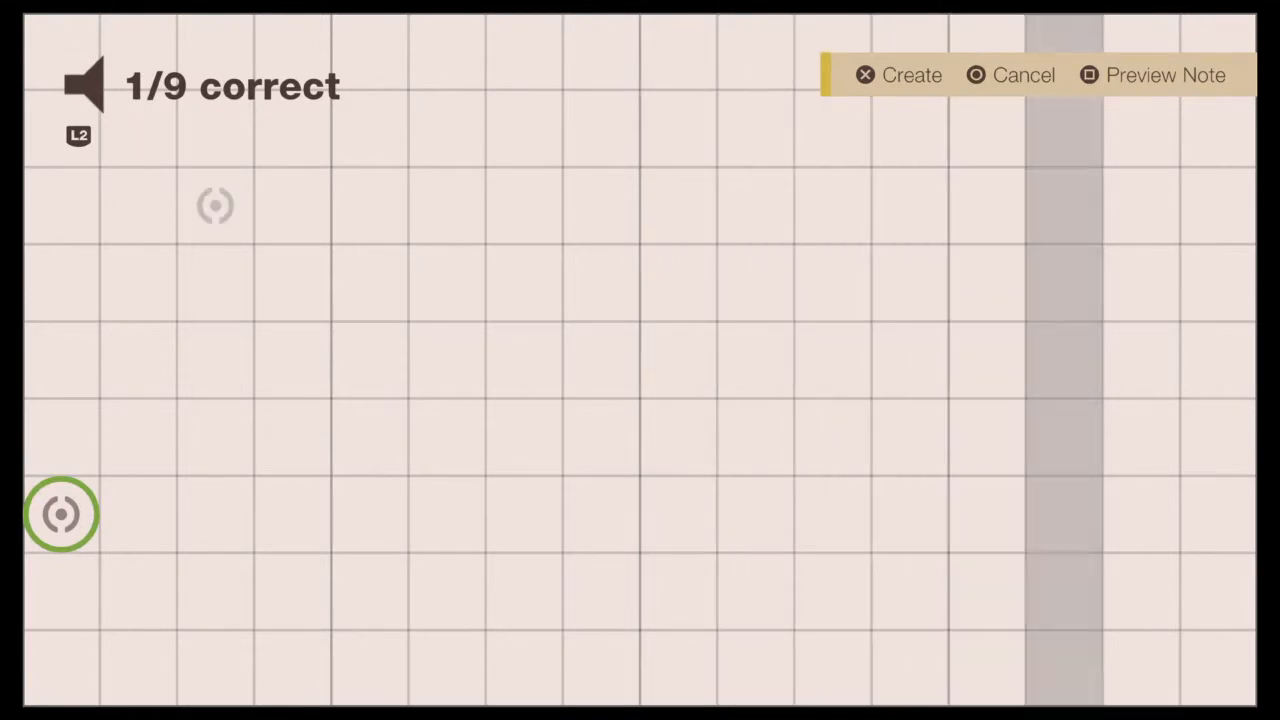